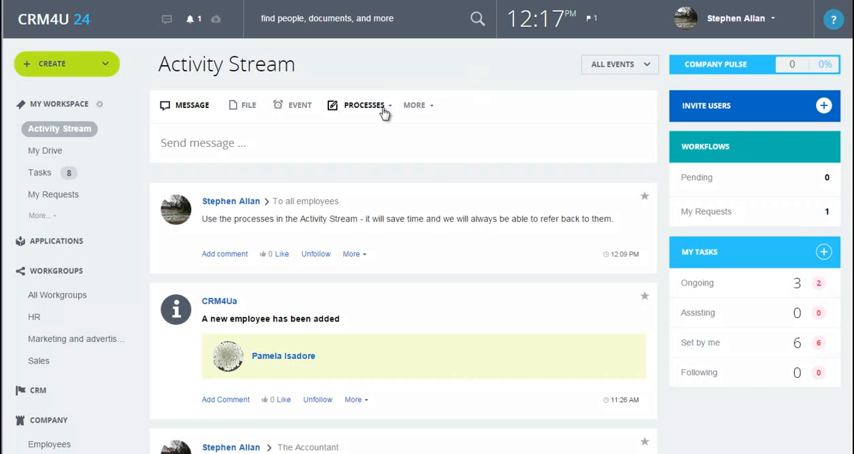
Show the dropdown of workflow processes available in the Activity Stream post form.
click(364, 104)
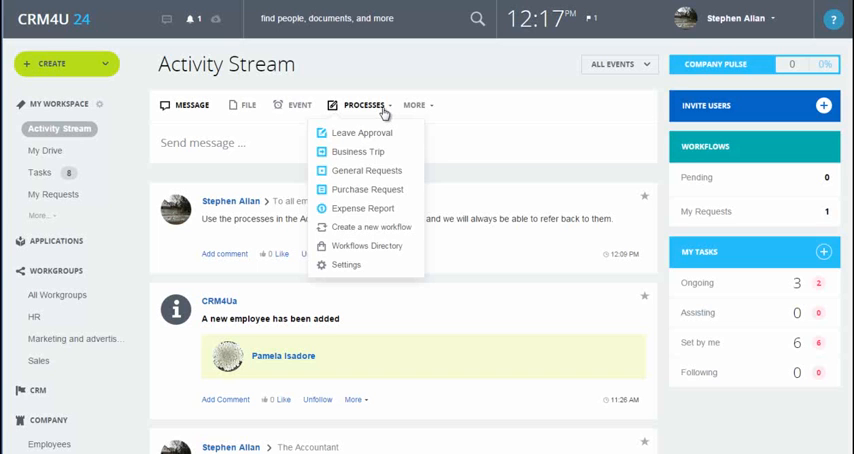
click(364, 74)
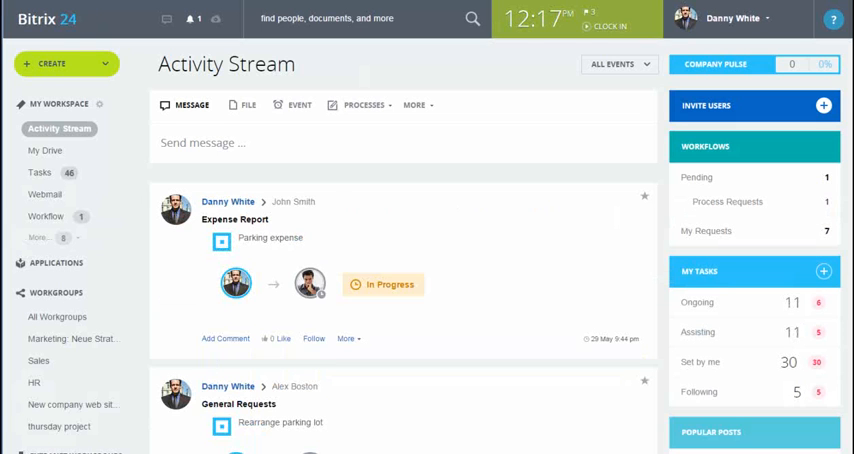
mouse_move(392, 200)
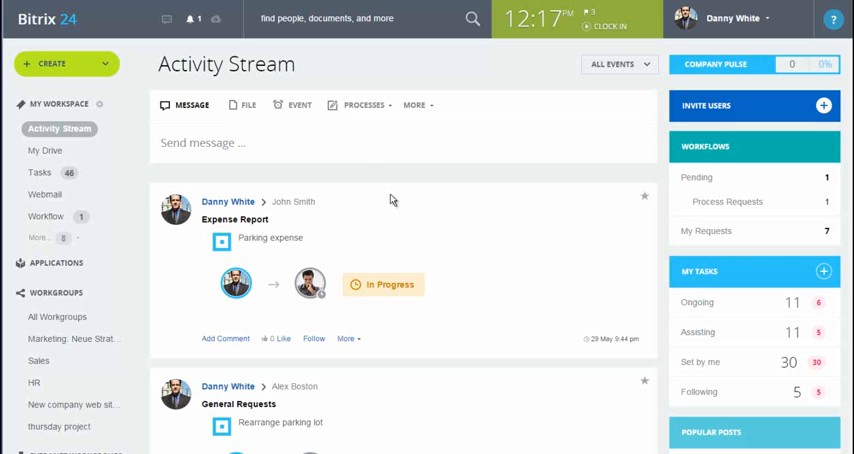
mouse_move(432, 210)
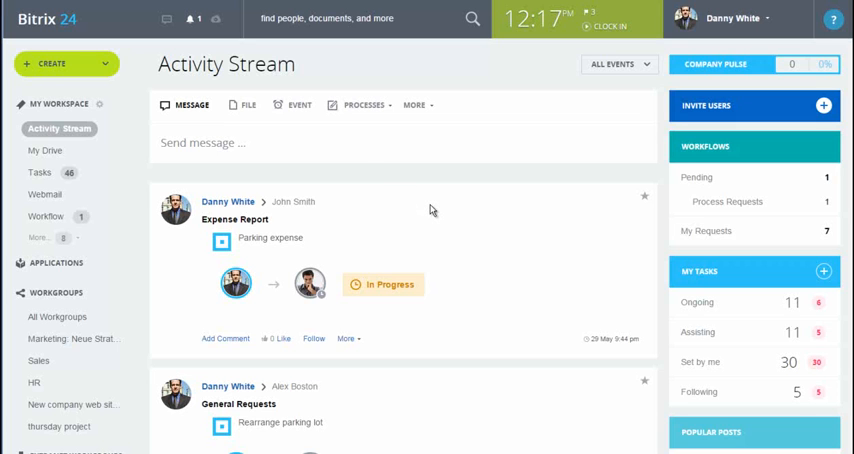
scroll(down, 3)
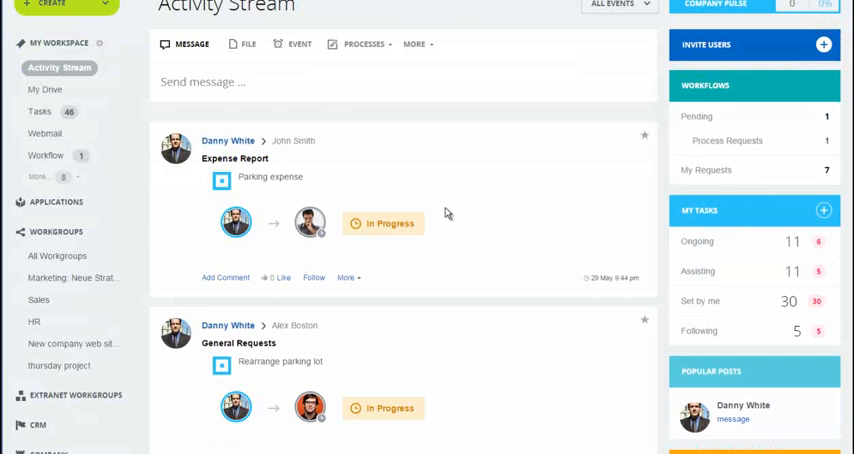
scroll(down, 3)
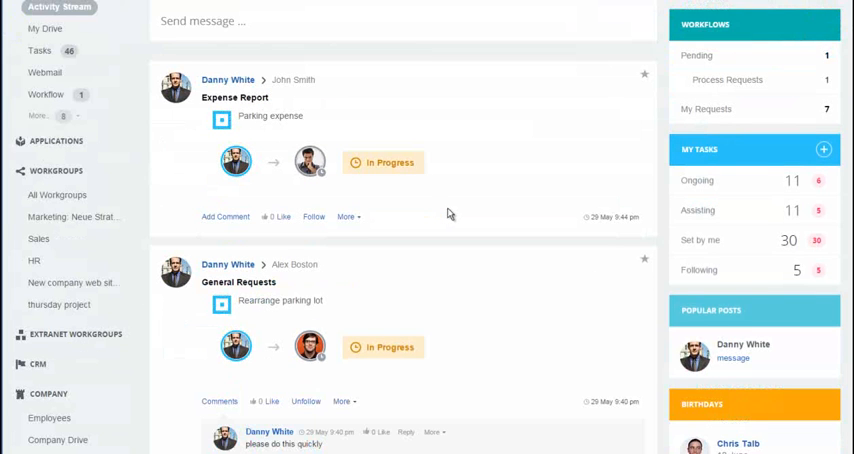
scroll(down, 3)
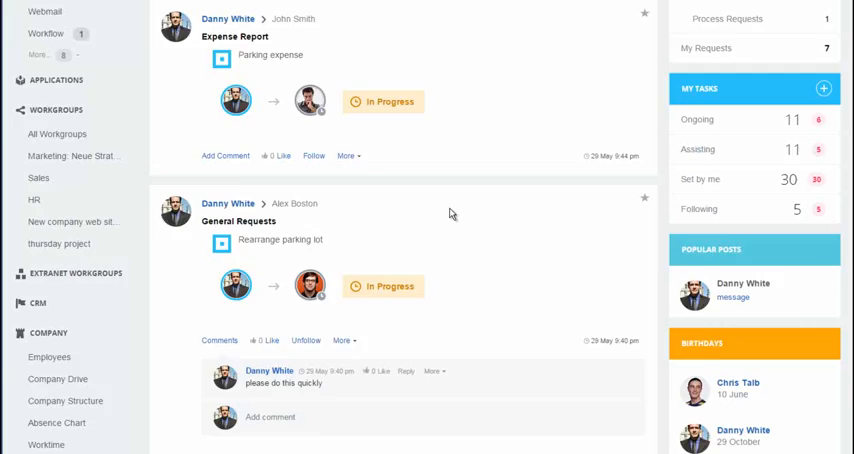
scroll(up, 3)
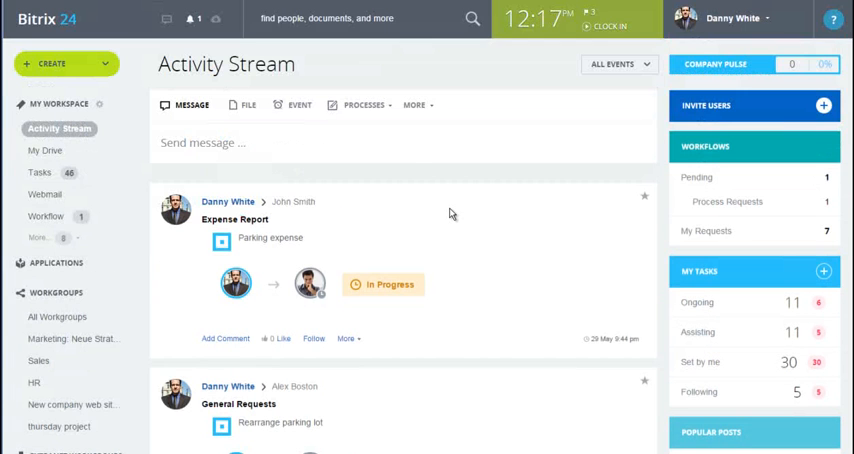
scroll(down, 3)
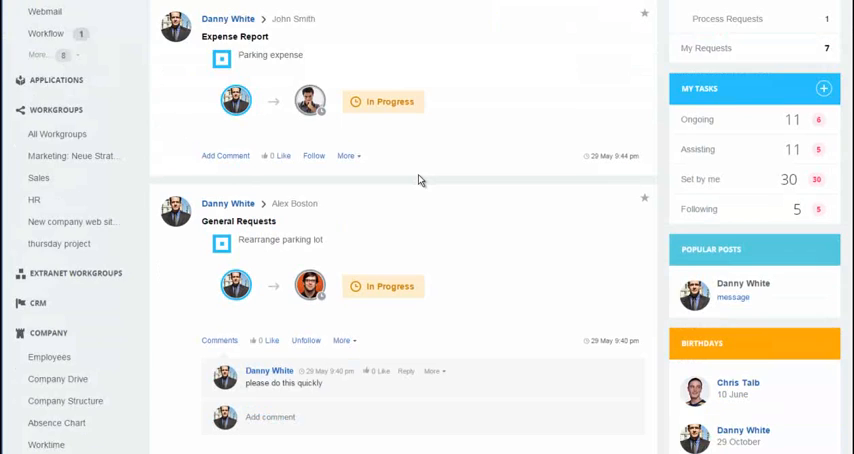
scroll(down, 3)
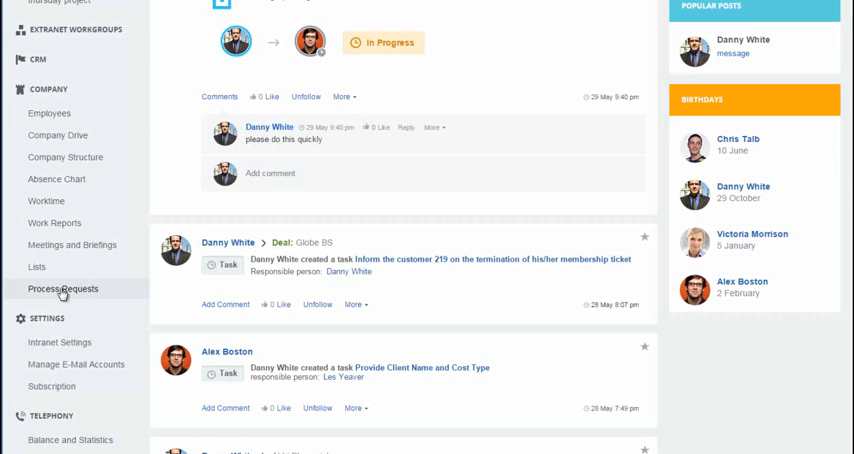
Go to the Workflows page via Process Requests in the left menu.
click(62, 288)
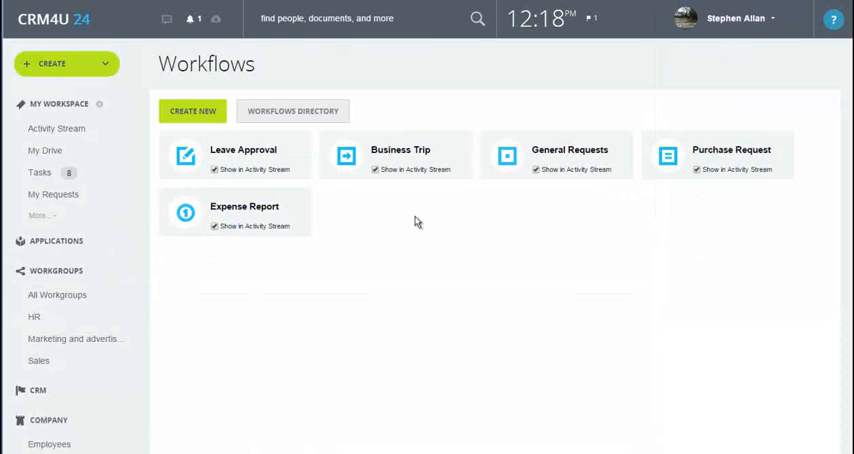
mouse_move(398, 184)
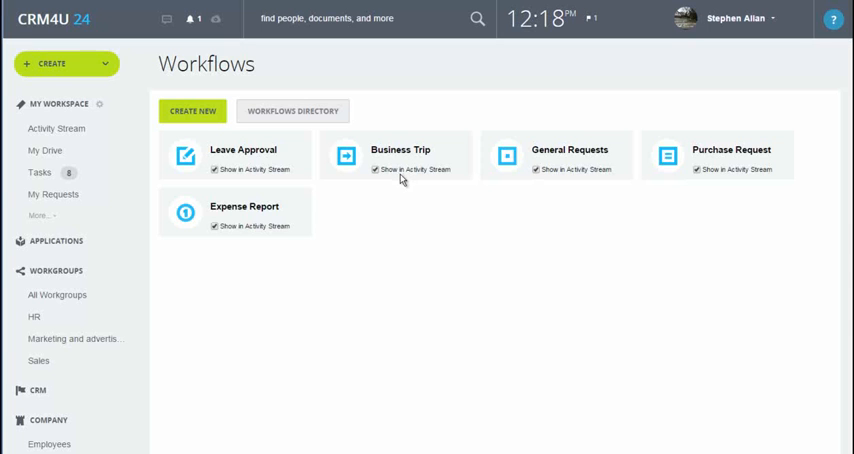
click(244, 206)
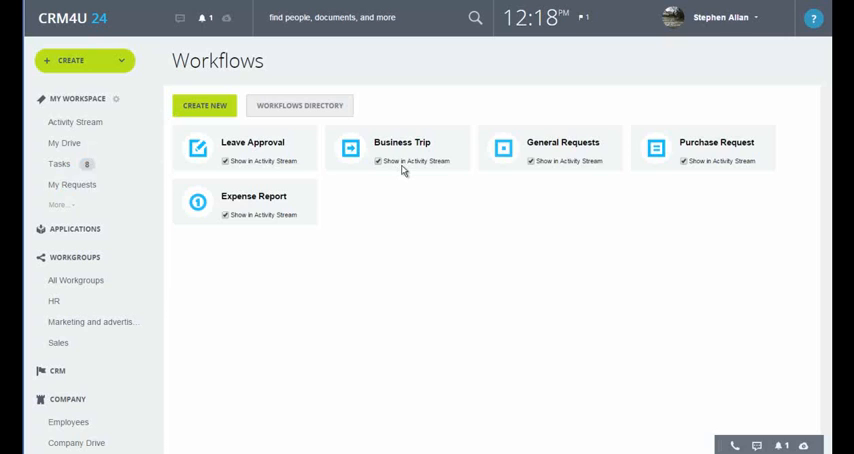
Start a new Expense Report process and choose a user as the final approver.
click(76, 122)
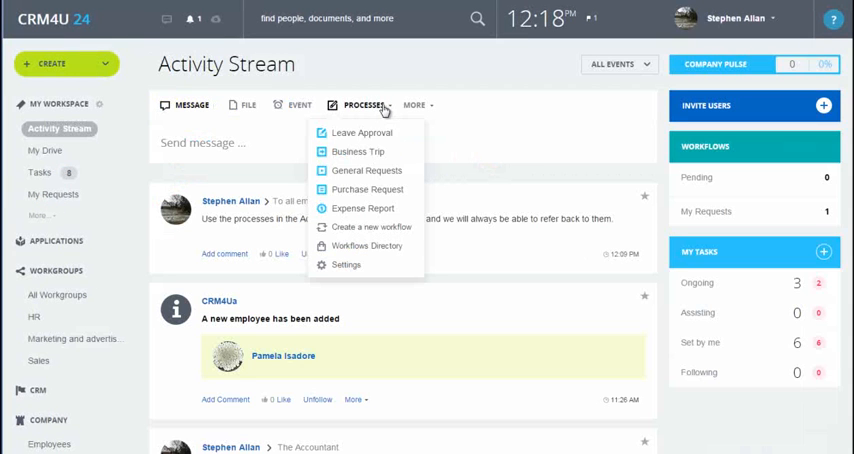
mouse_move(364, 208)
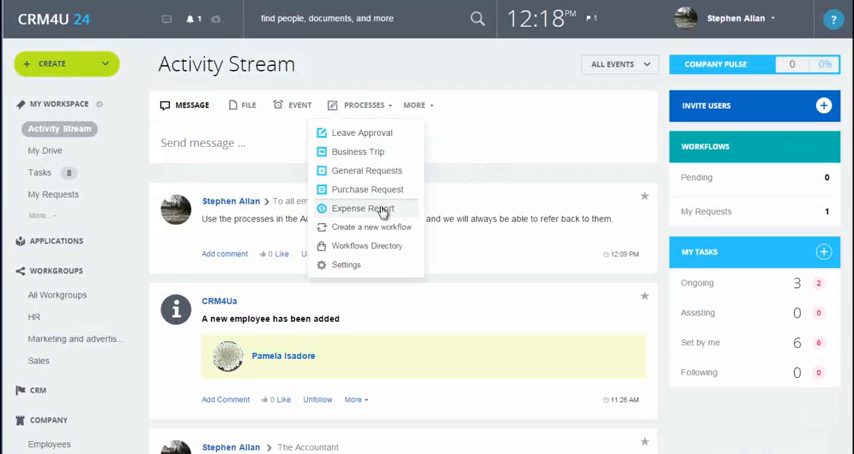
click(364, 208)
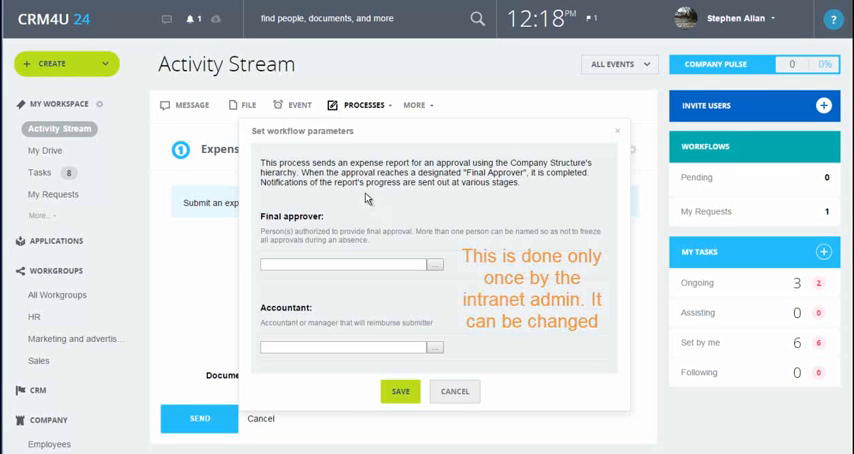
mouse_move(408, 214)
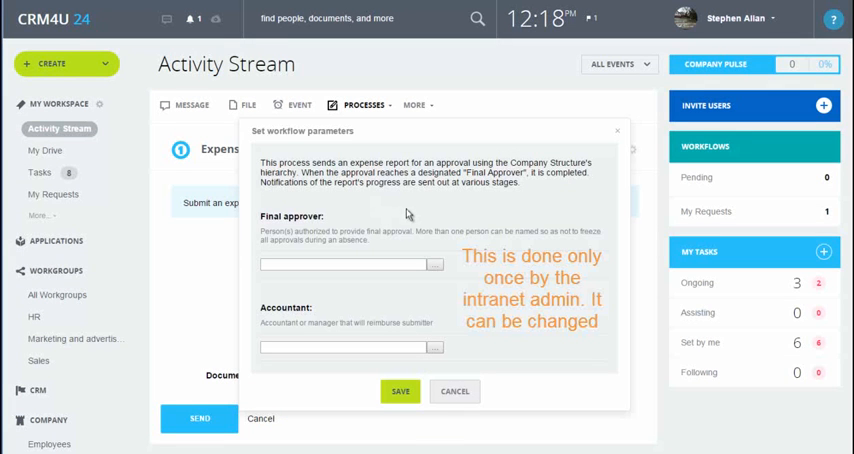
click(400, 392)
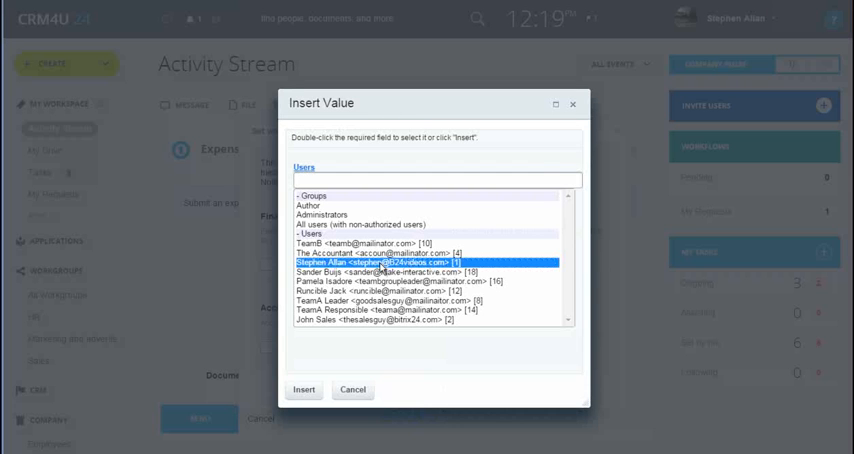
click(304, 388)
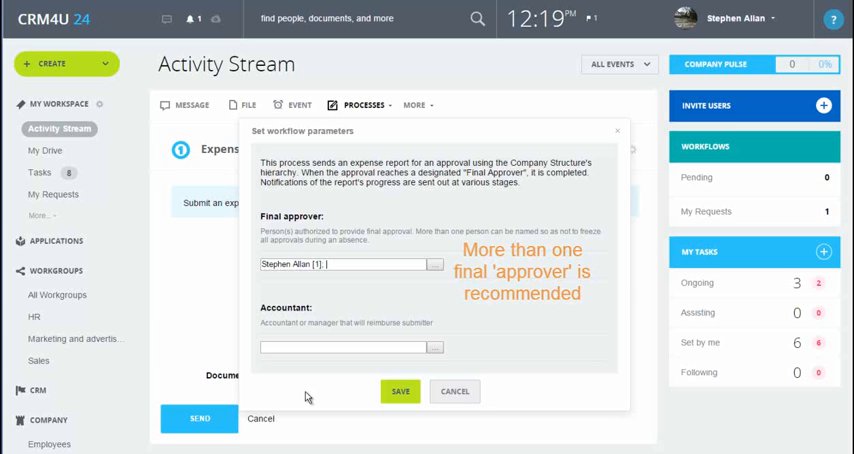
Choose the user who will act as accountant for reimbursements.
click(434, 264)
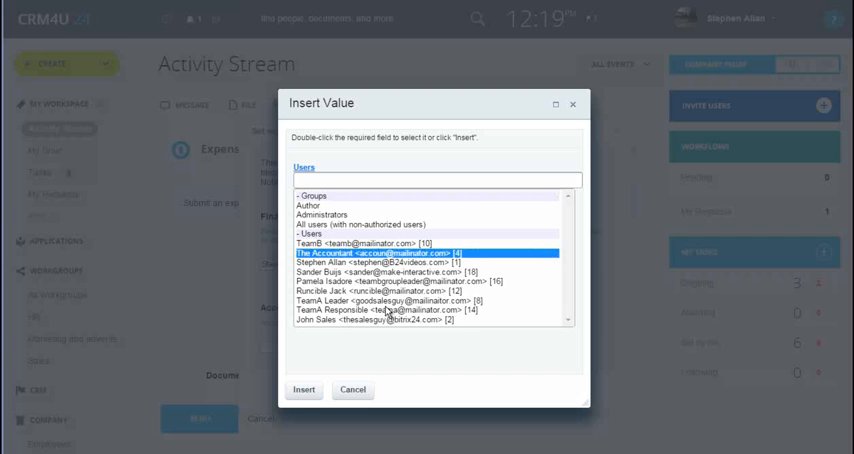
click(304, 390)
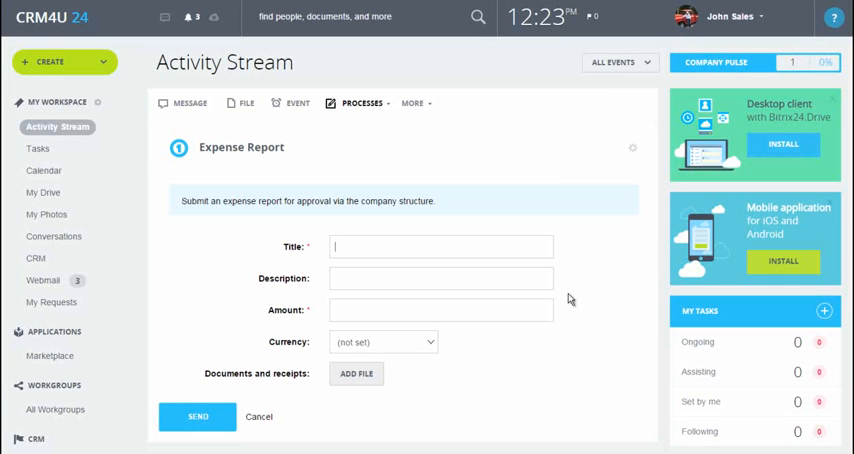
Enter the 'Sales Expense' title and send the 80 USD restaurant expense report.
text(Sales Expense)
click(440, 278)
text(restaurant)
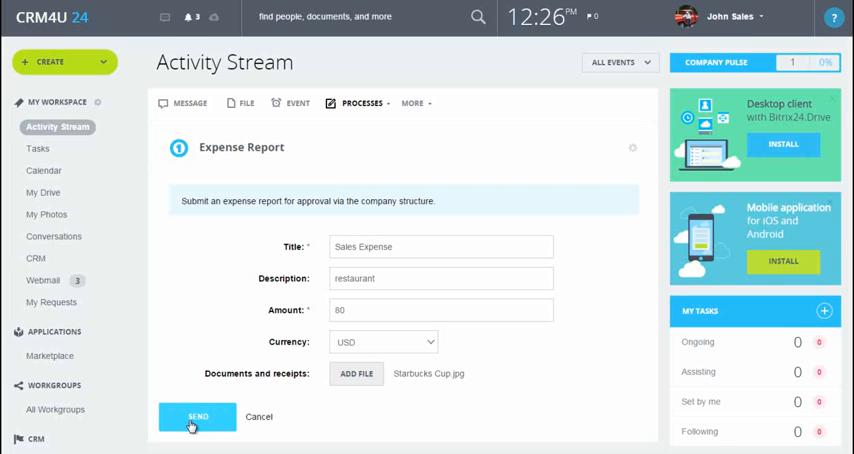
click(196, 416)
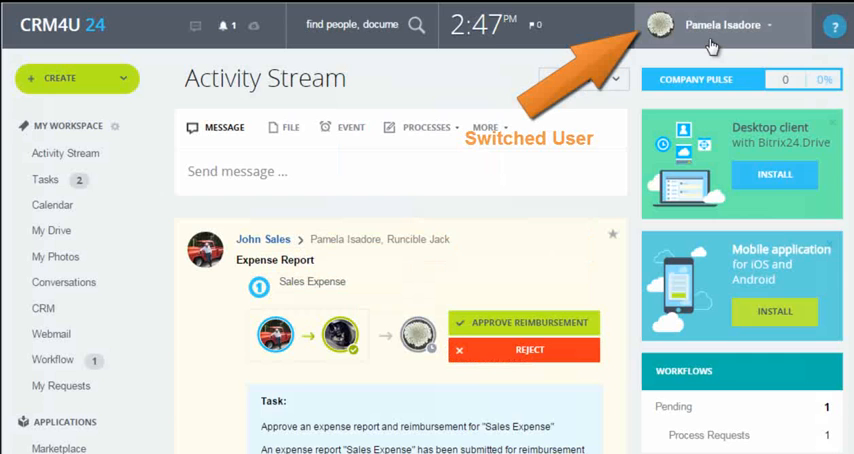
Approve the Sales Expense reimbursement from the approver's task.
scroll(down, 3)
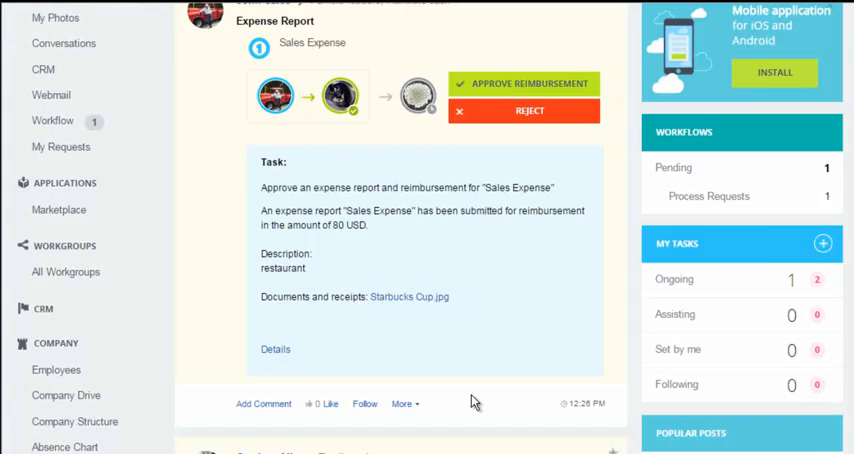
scroll(up, 3)
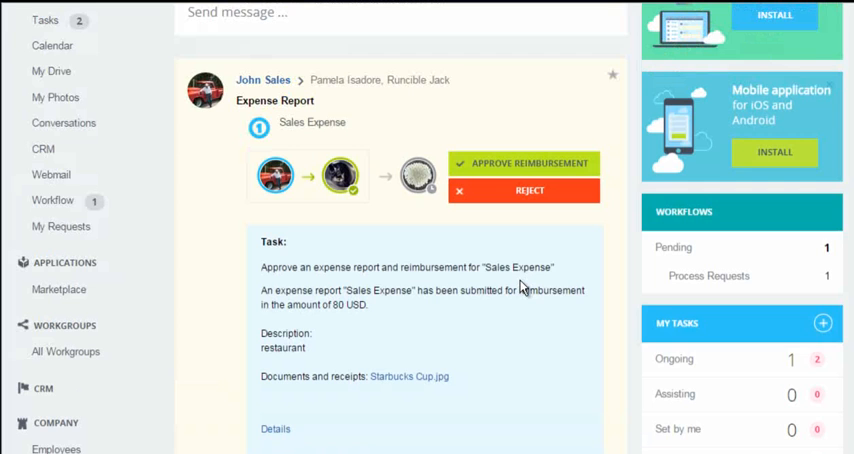
scroll(up, 3)
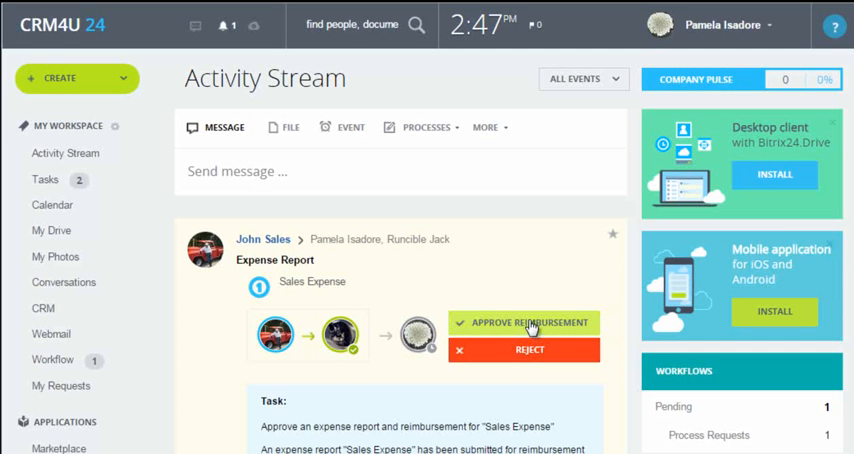
mouse_move(528, 328)
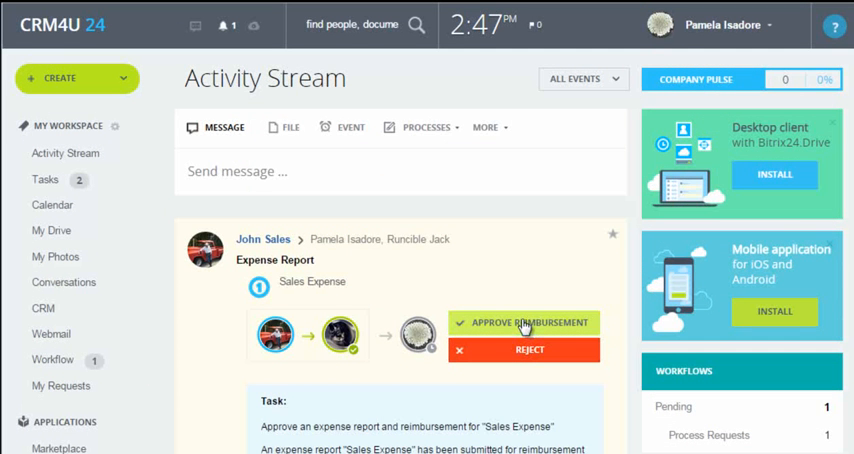
click(524, 322)
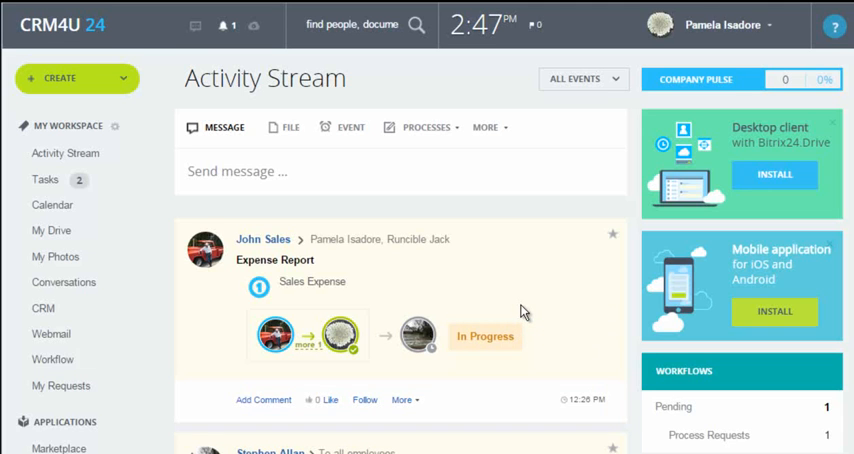
As the accountant, mark the Provide reimbursement task as Done.
click(724, 24)
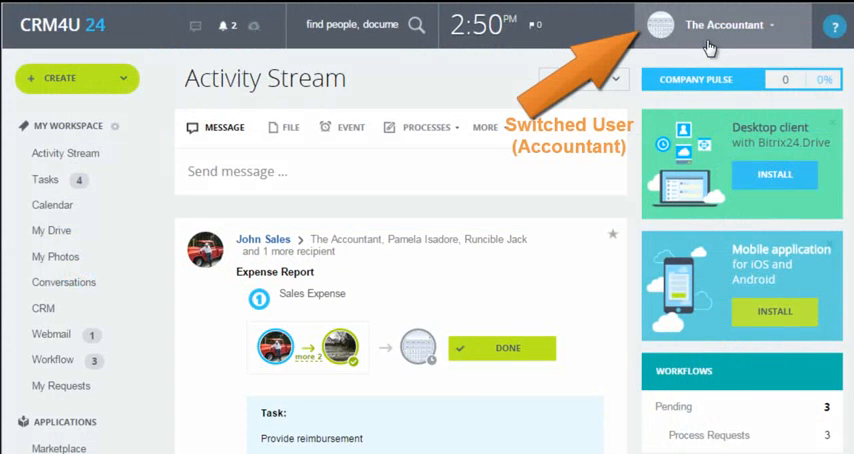
scroll(down, 3)
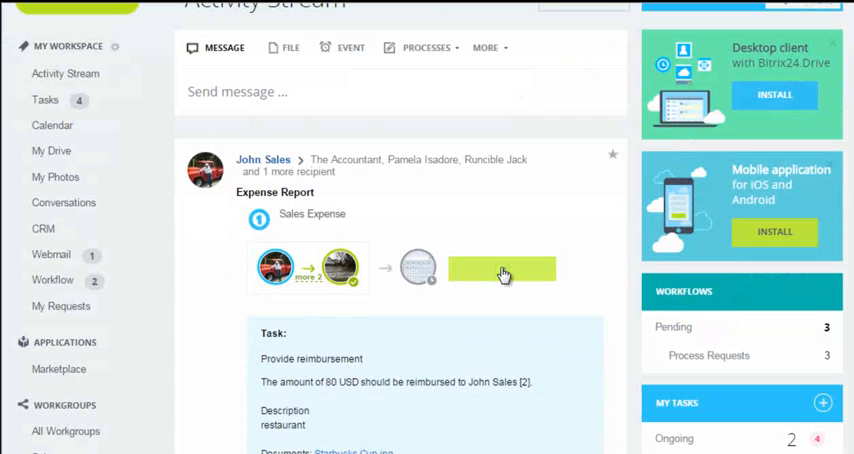
click(500, 270)
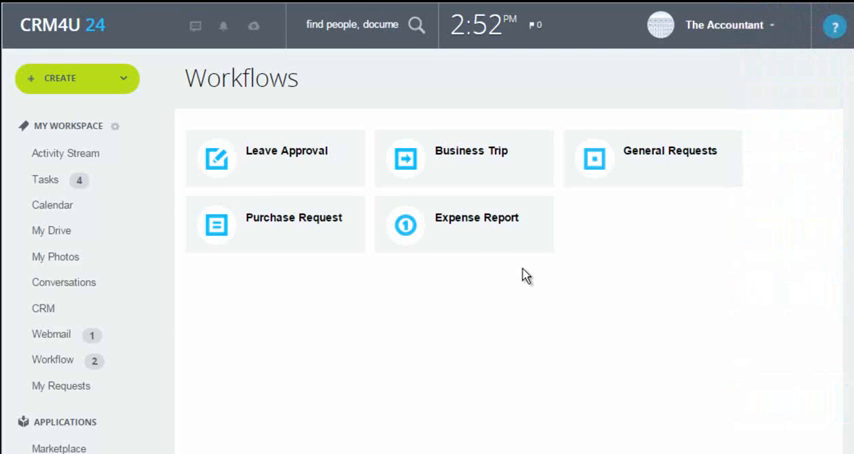
mouse_move(460, 226)
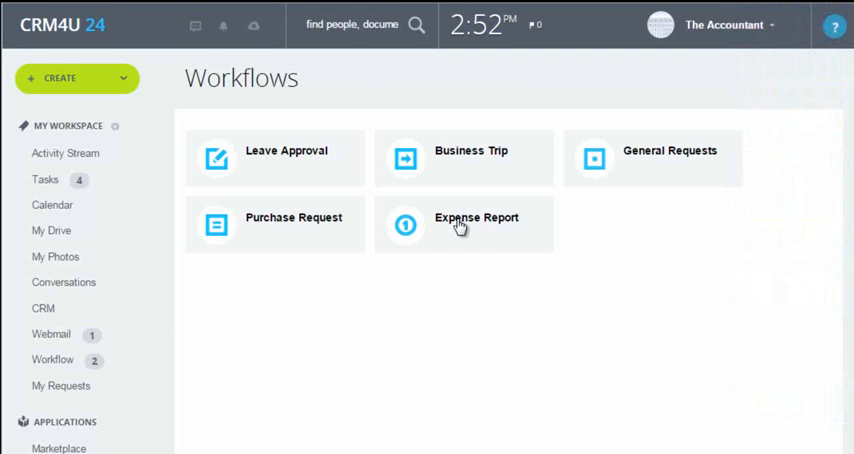
Show the Access permissions in the Expense Report workflow's settings.
click(476, 216)
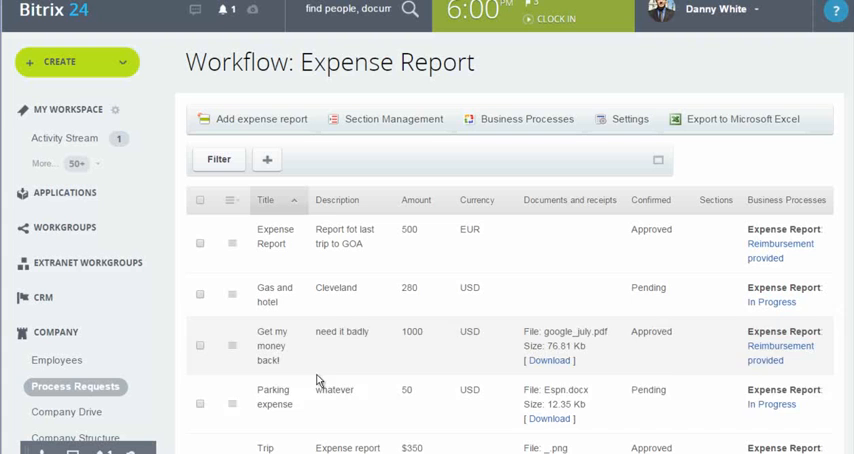
mouse_move(628, 124)
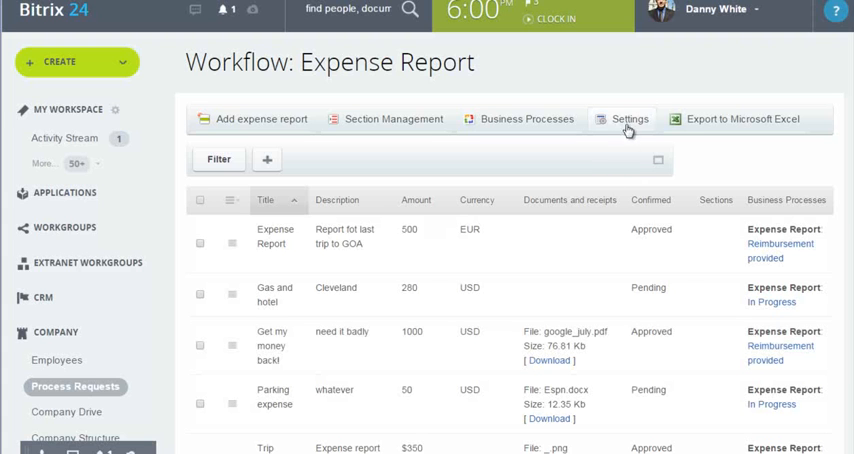
click(628, 118)
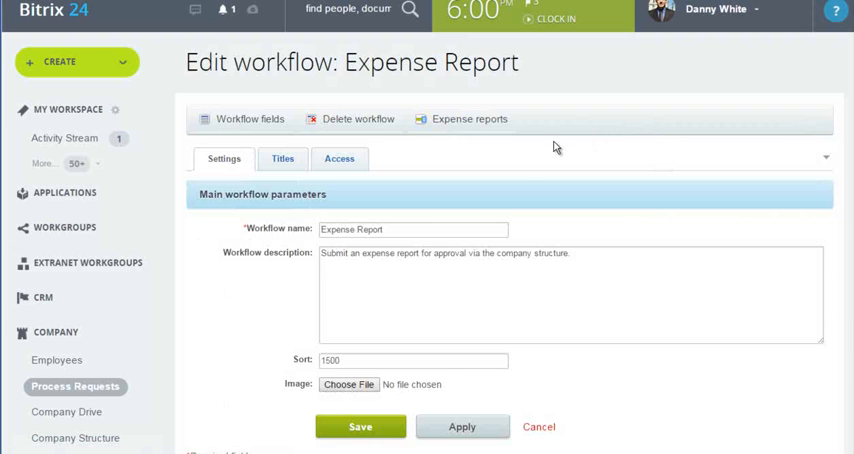
click(340, 158)
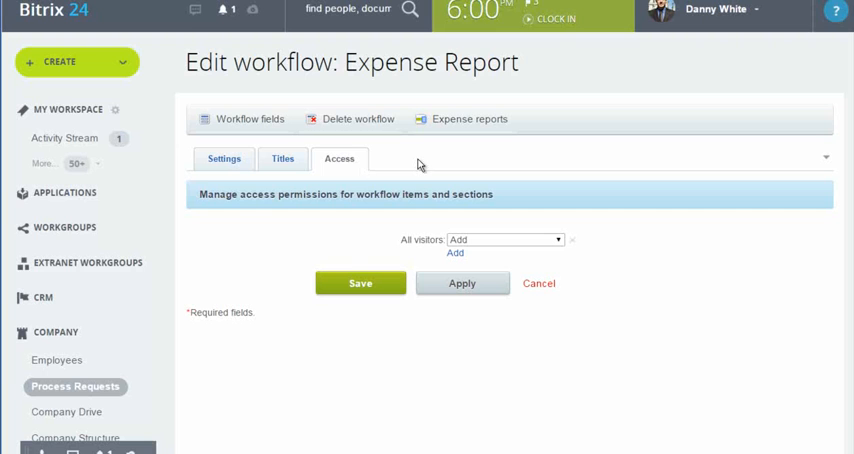